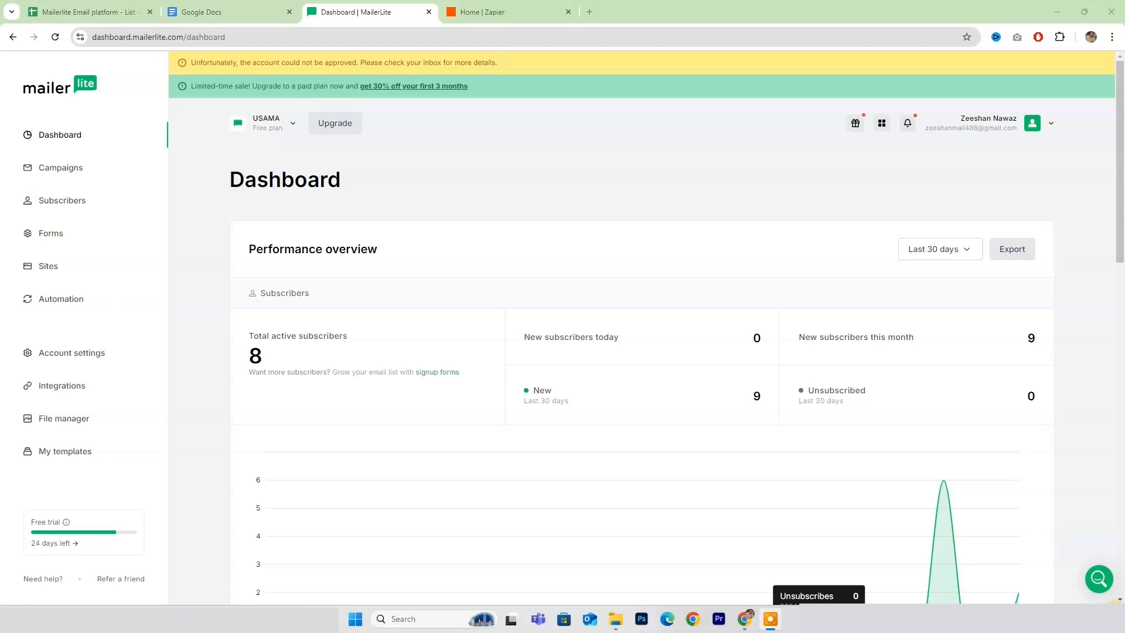
Switch from the MailerLite dashboard to the Zapier home page tab
left_click(509, 11)
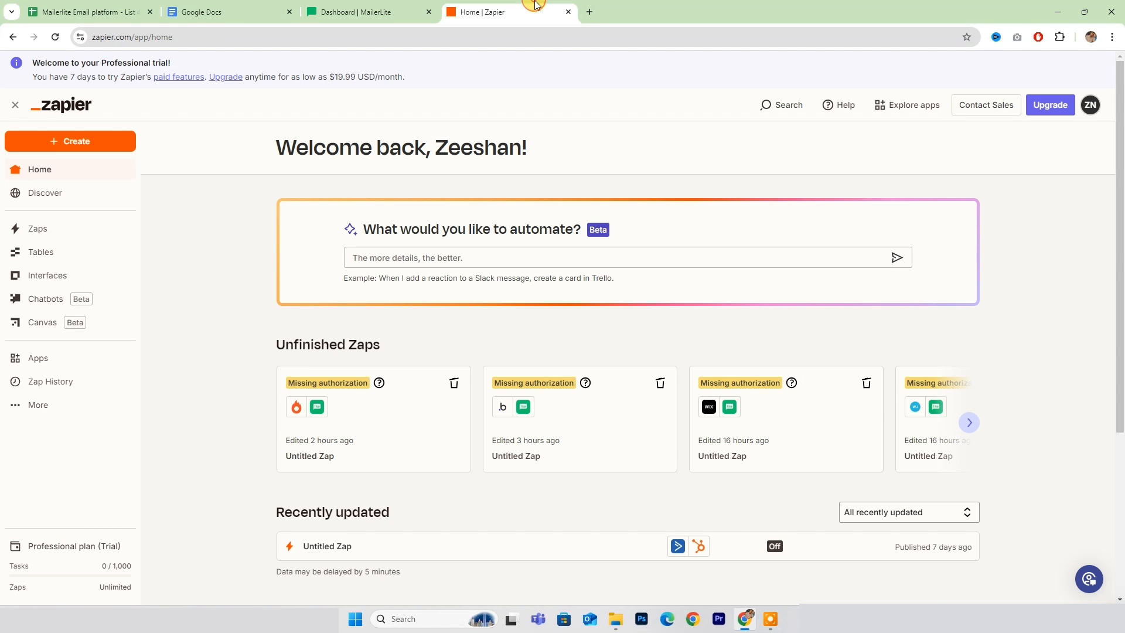
mouse_move(273, 189)
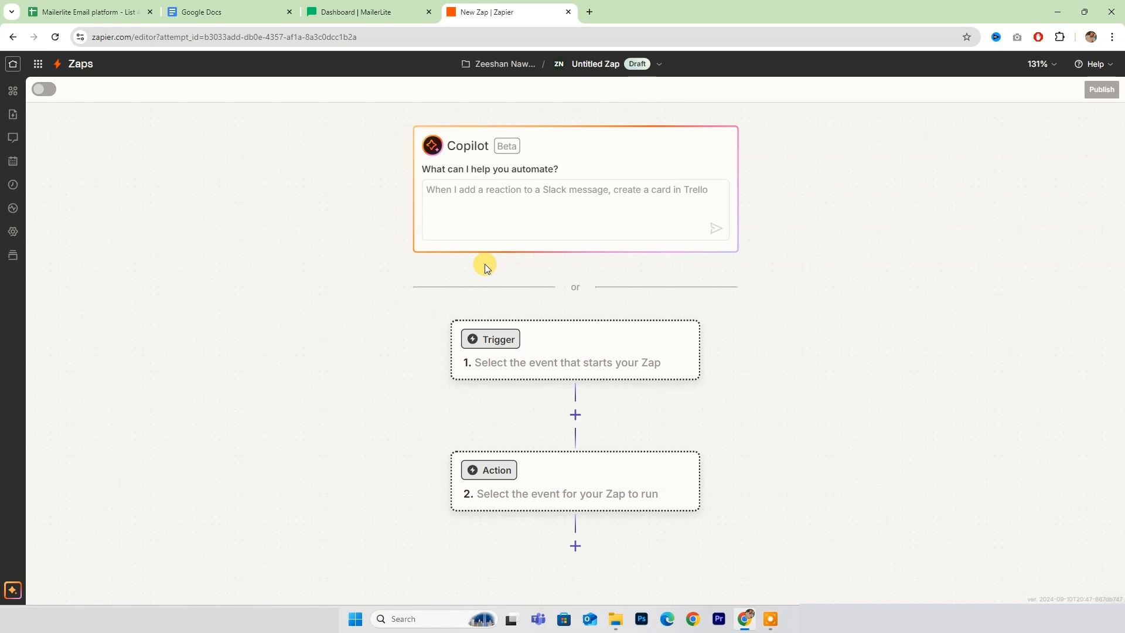
Set the action app to MailerLite 'Add Subscriber to a Group' and begin connecting an account
left_click(490, 339)
type("mailerlite")
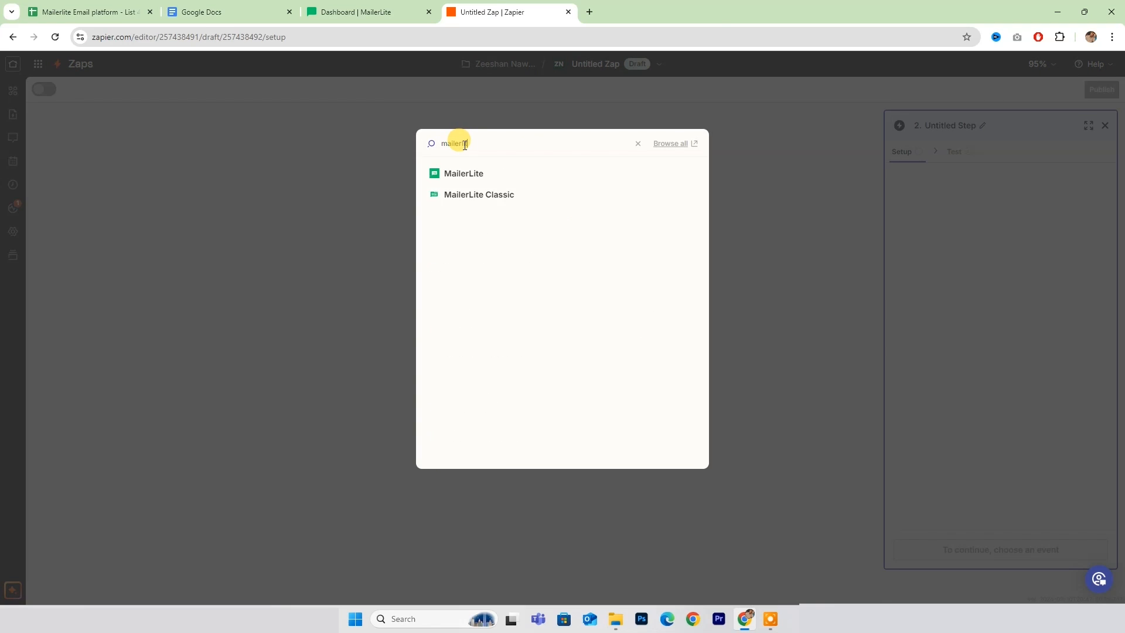
left_click(464, 173)
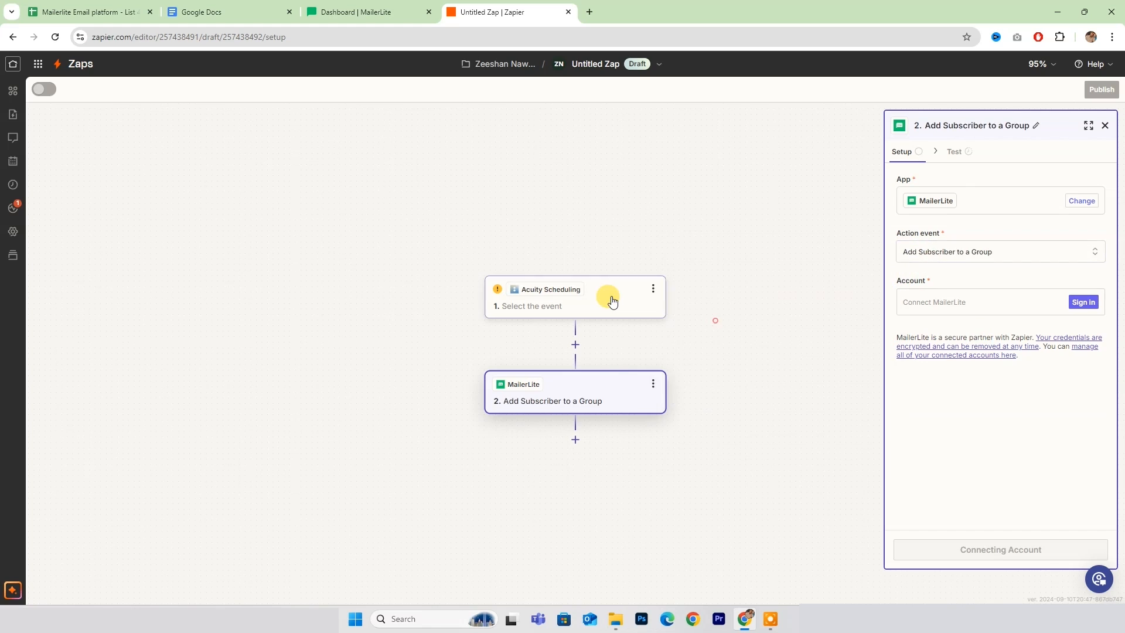
left_click(1084, 301)
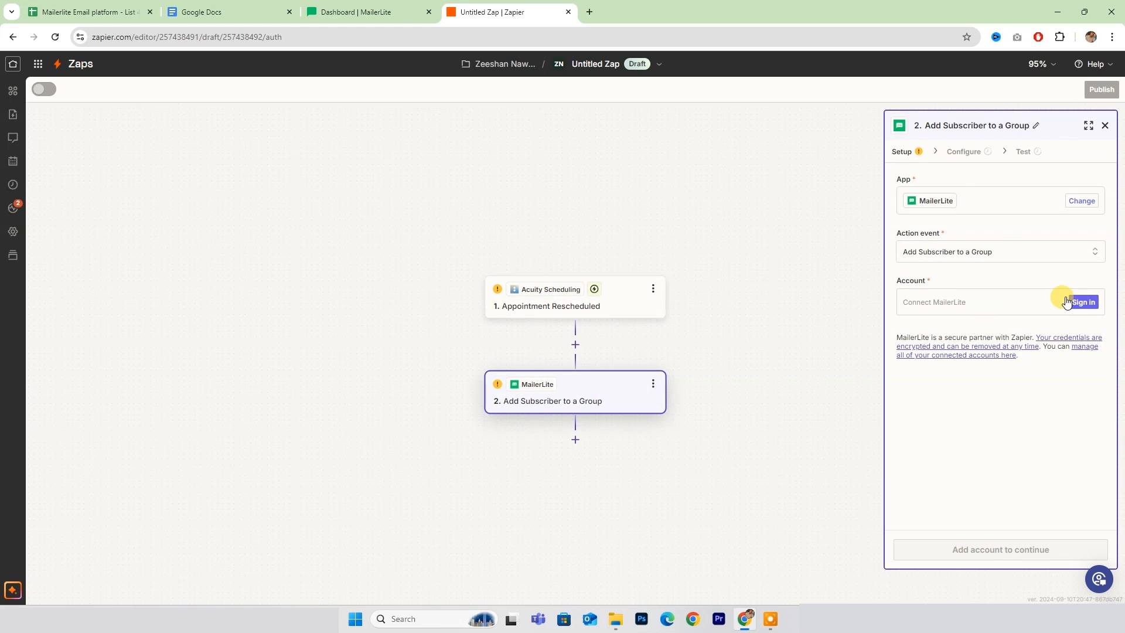
left_click(1085, 303)
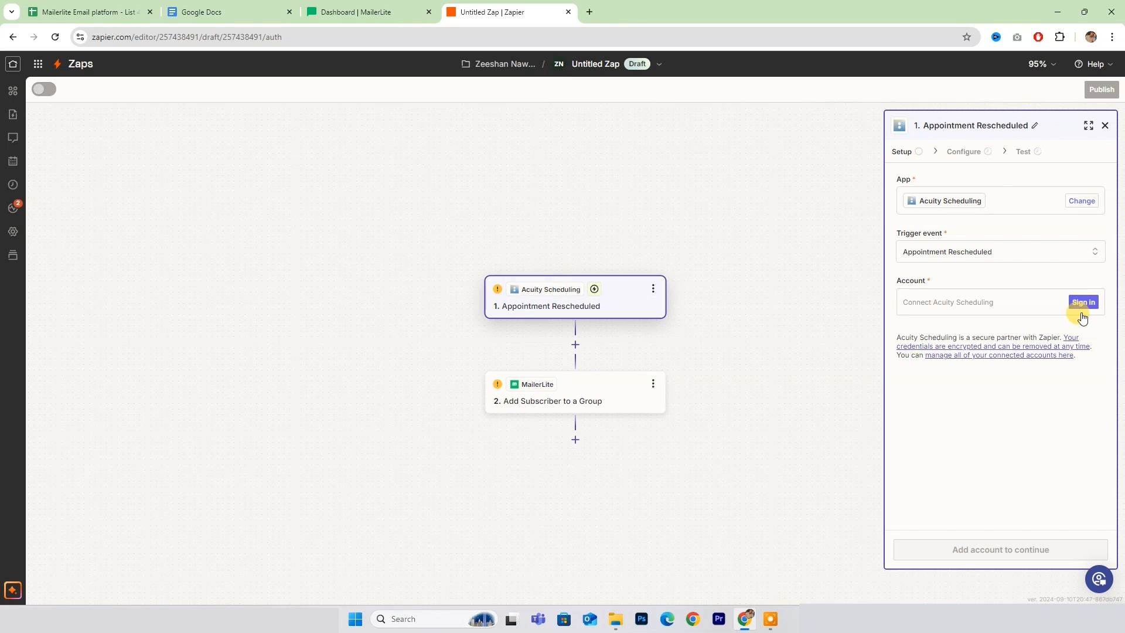
Begin signing in to Acuity Scheduling for the 'Appointment Rescheduled' trigger, then return to MailerLite
left_click(1083, 301)
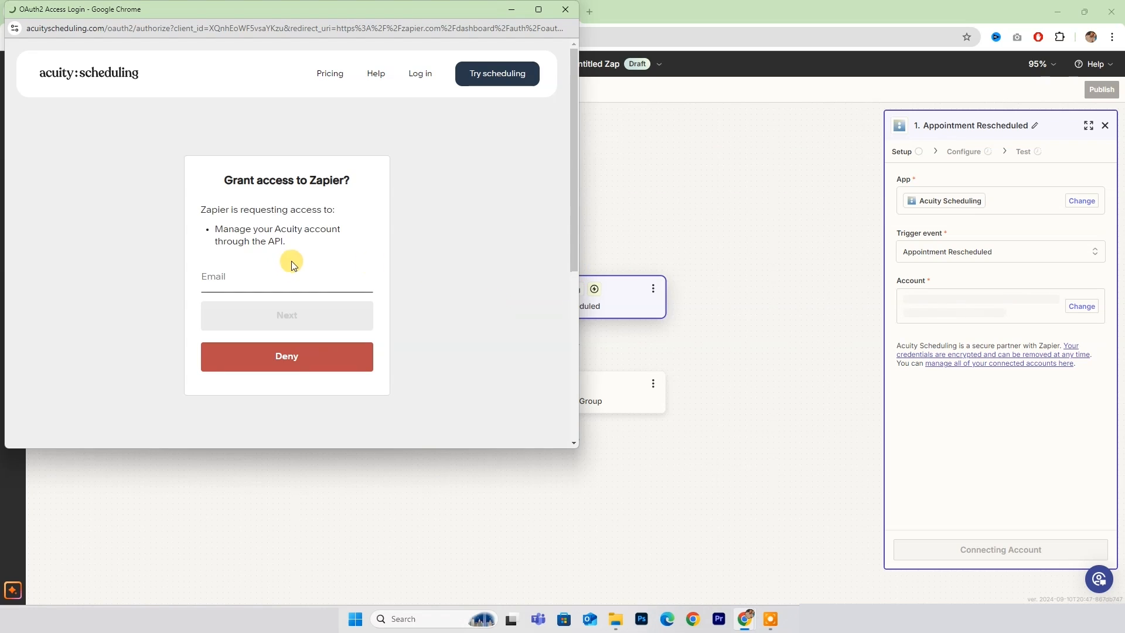
left_click(285, 276)
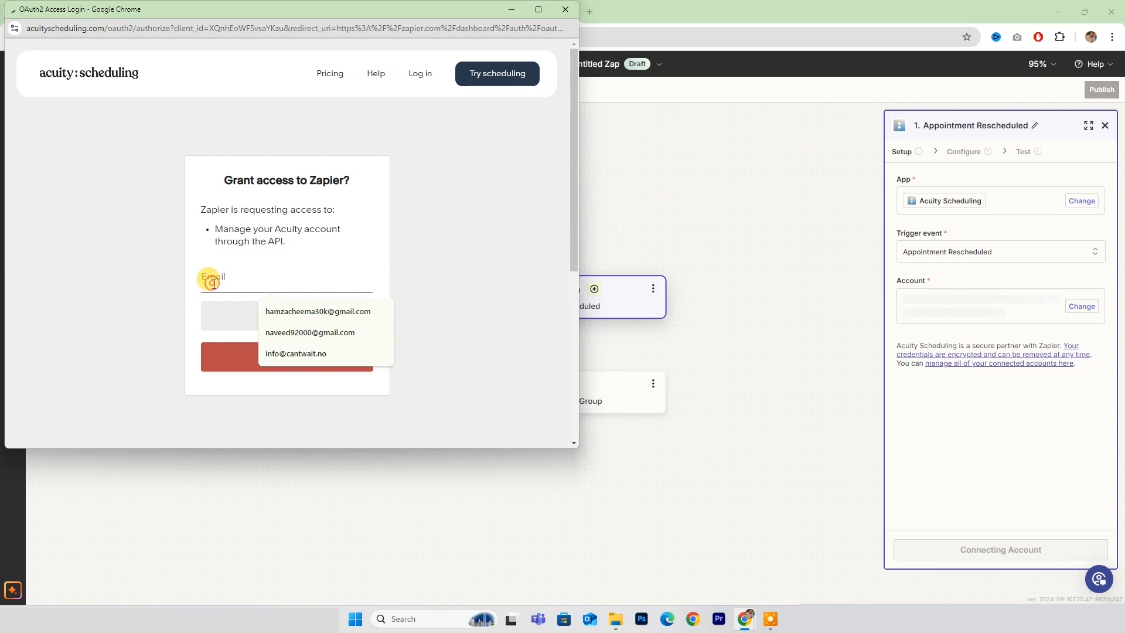
left_click(566, 9)
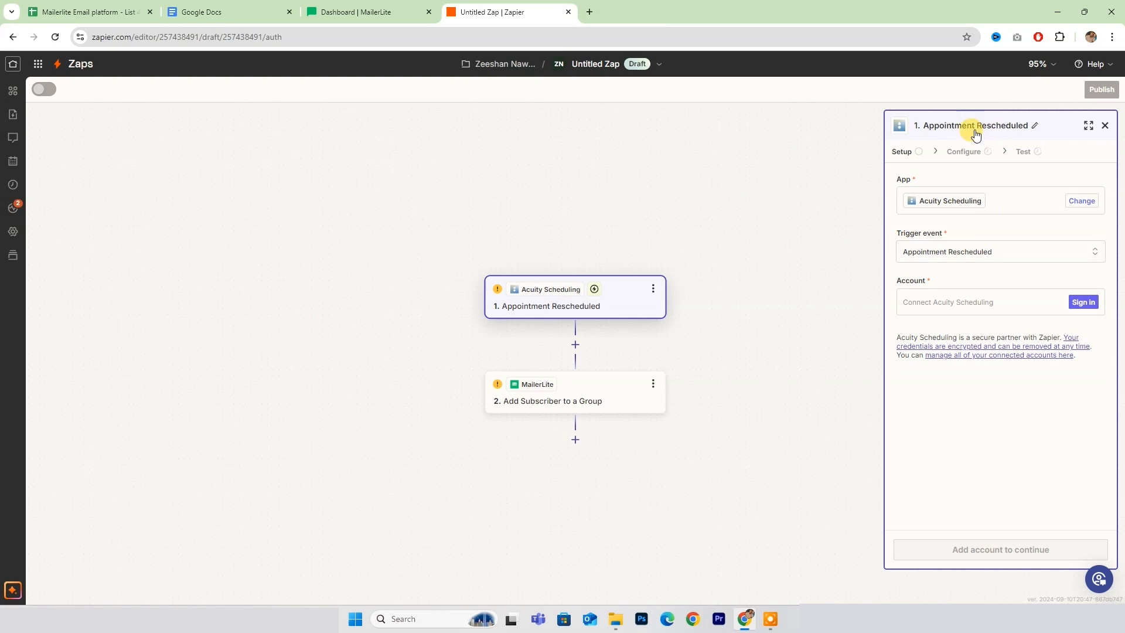
mouse_move(1046, 182)
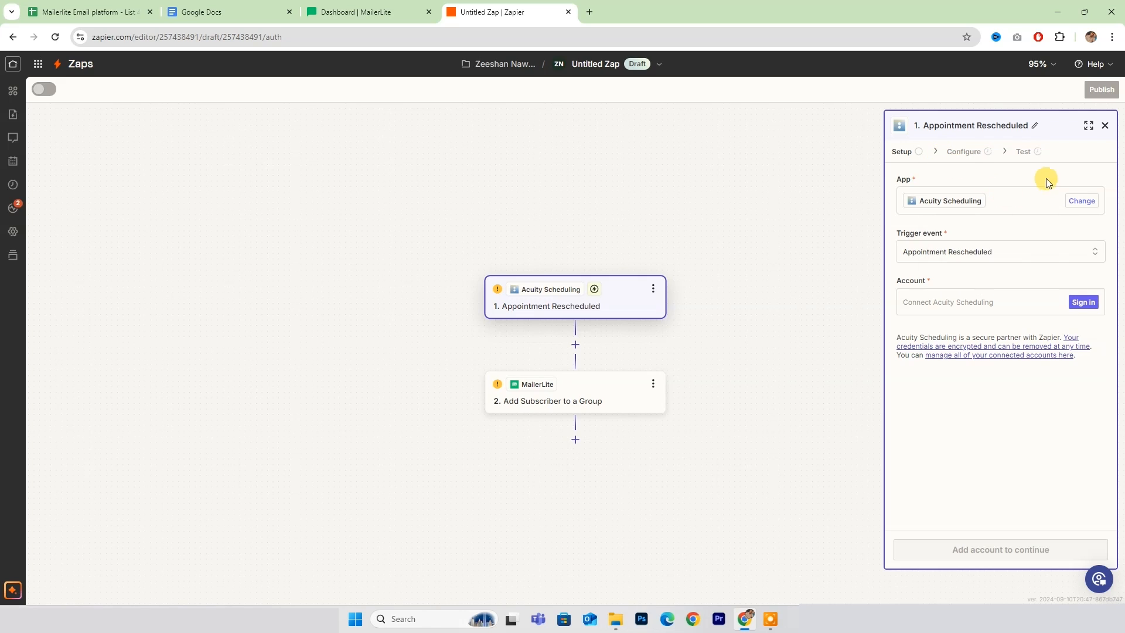
left_click(368, 12)
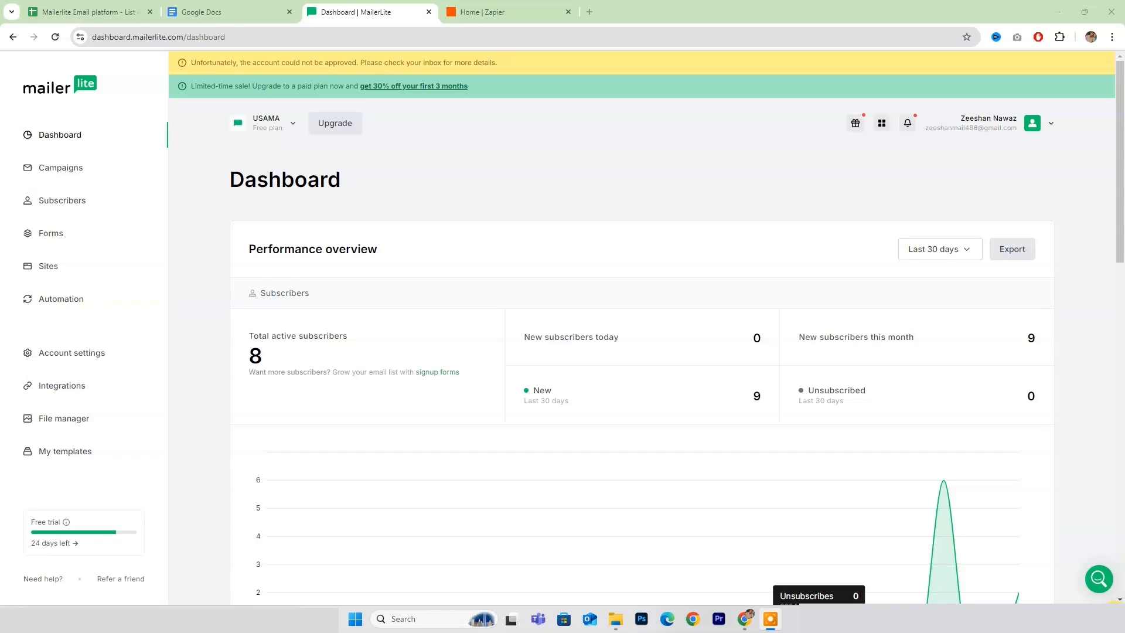